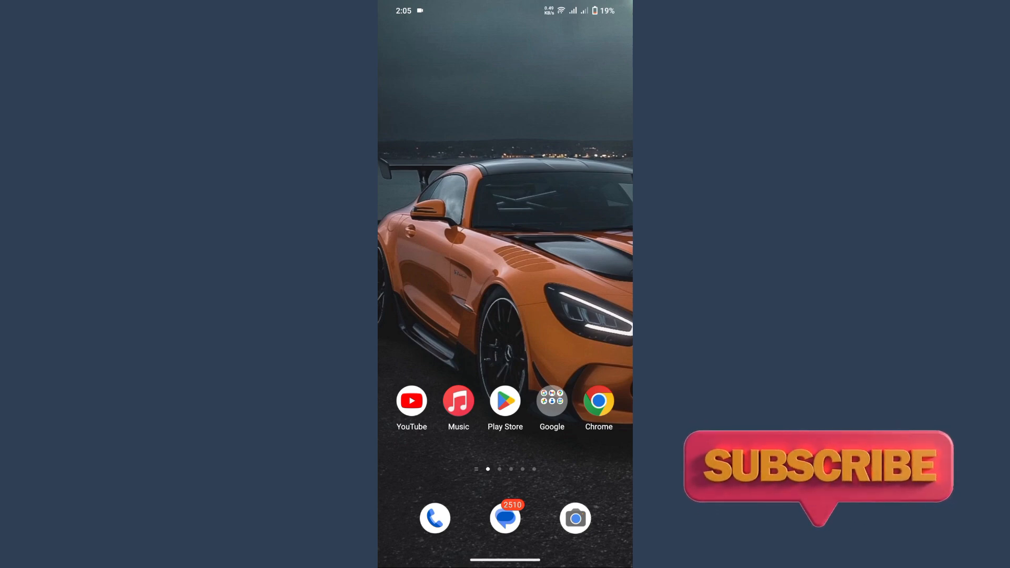
# - View Google's 'People also ask' answer that Apple does not allow sideloading apps on iPhone
pyautogui.click(599, 401)
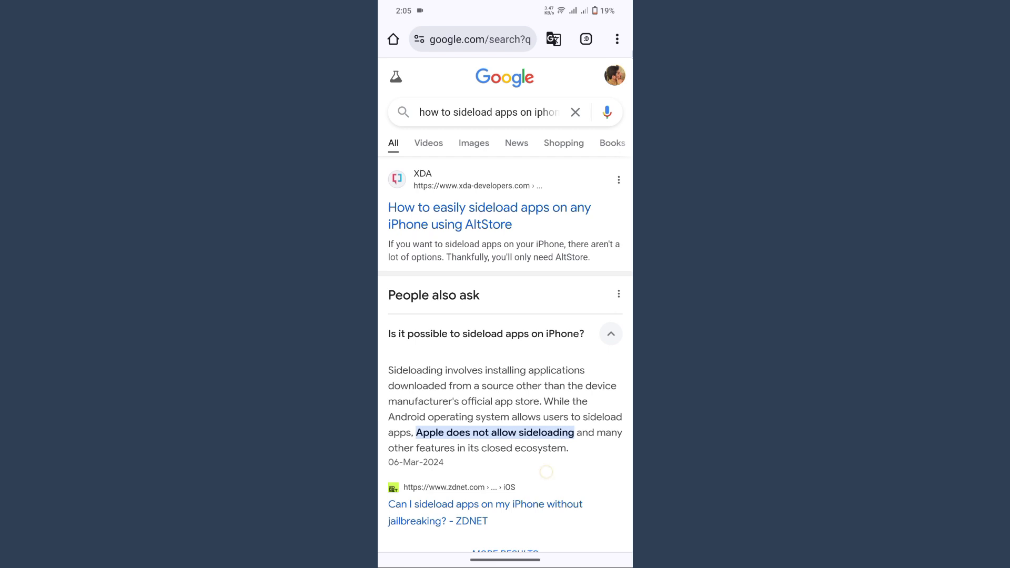
pyautogui.scroll(3)
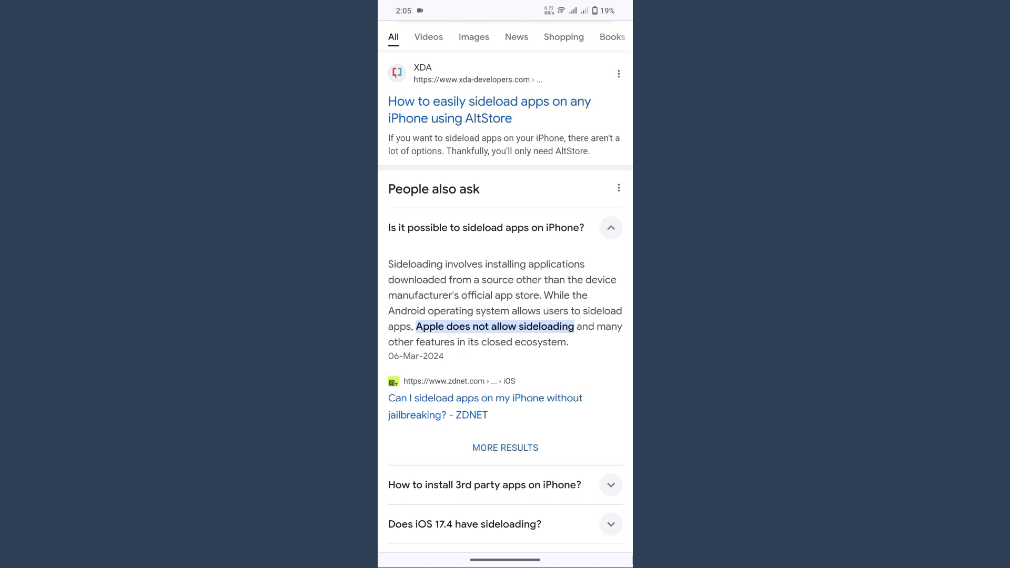
pyautogui.scroll(-3)
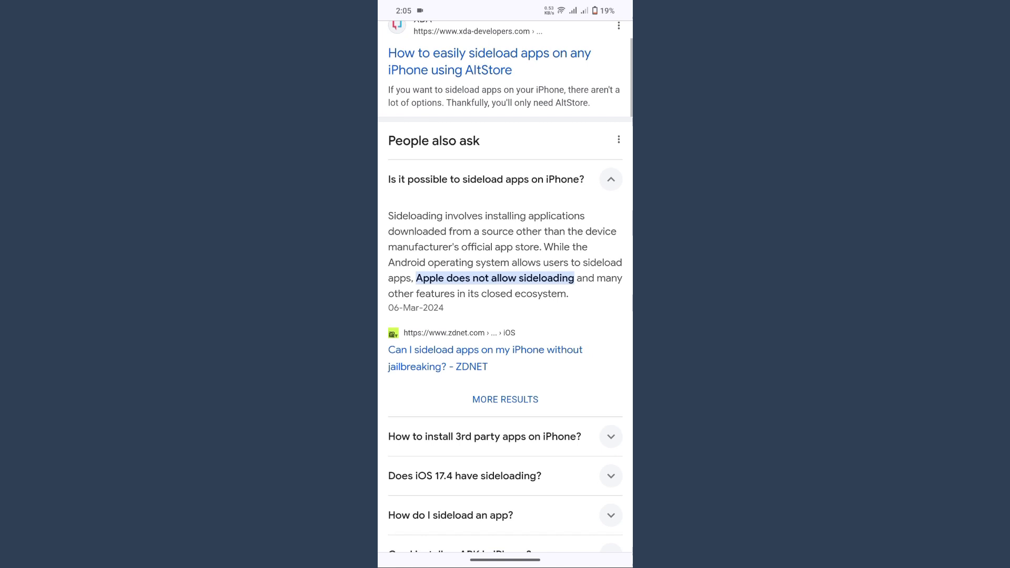